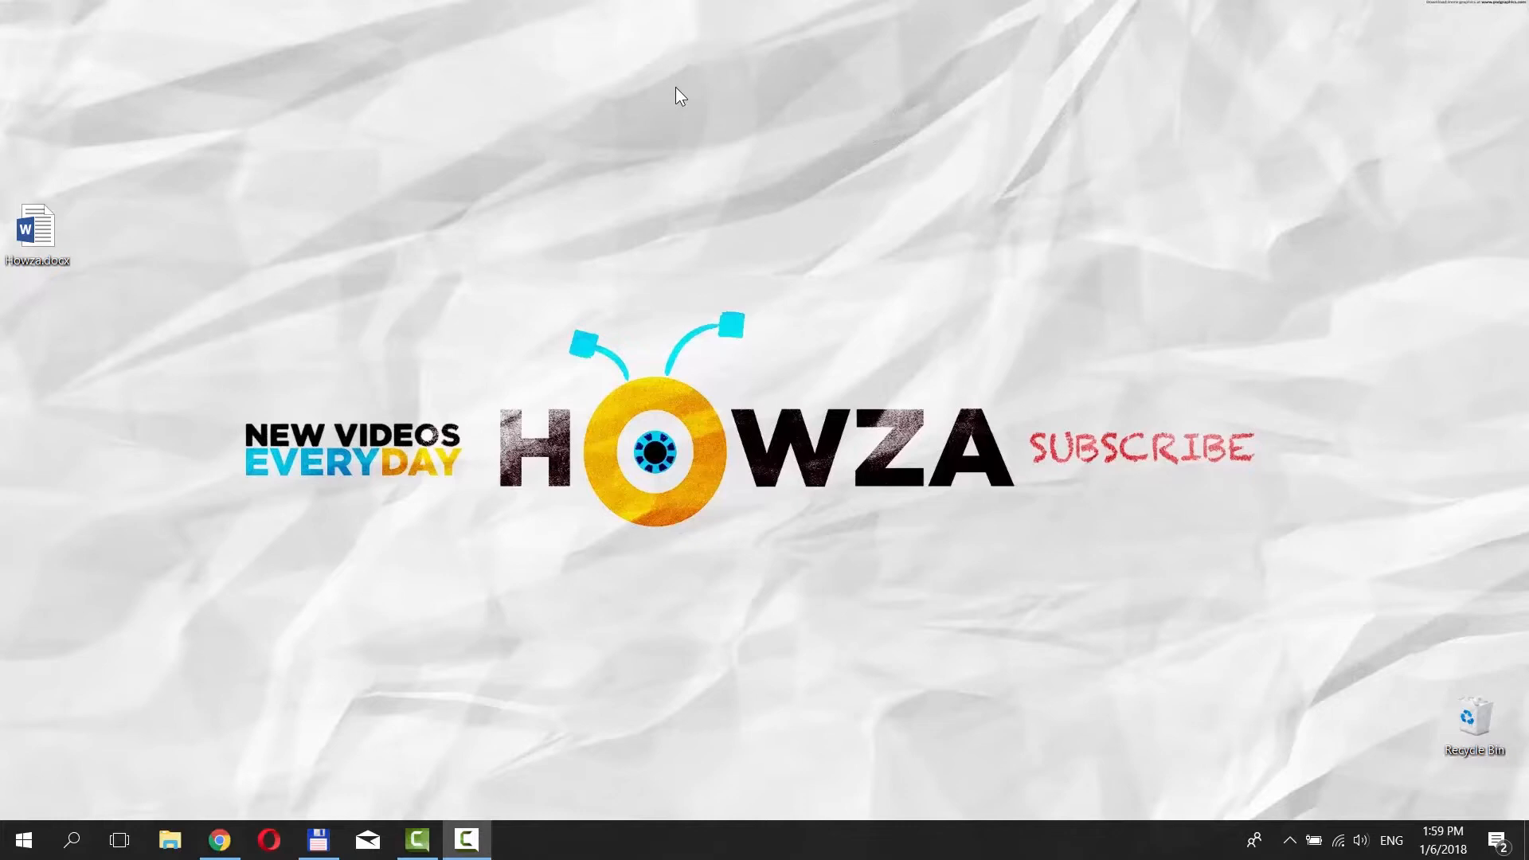
- Open Howza.docx and select its first picture for copying
double_click(37, 231)
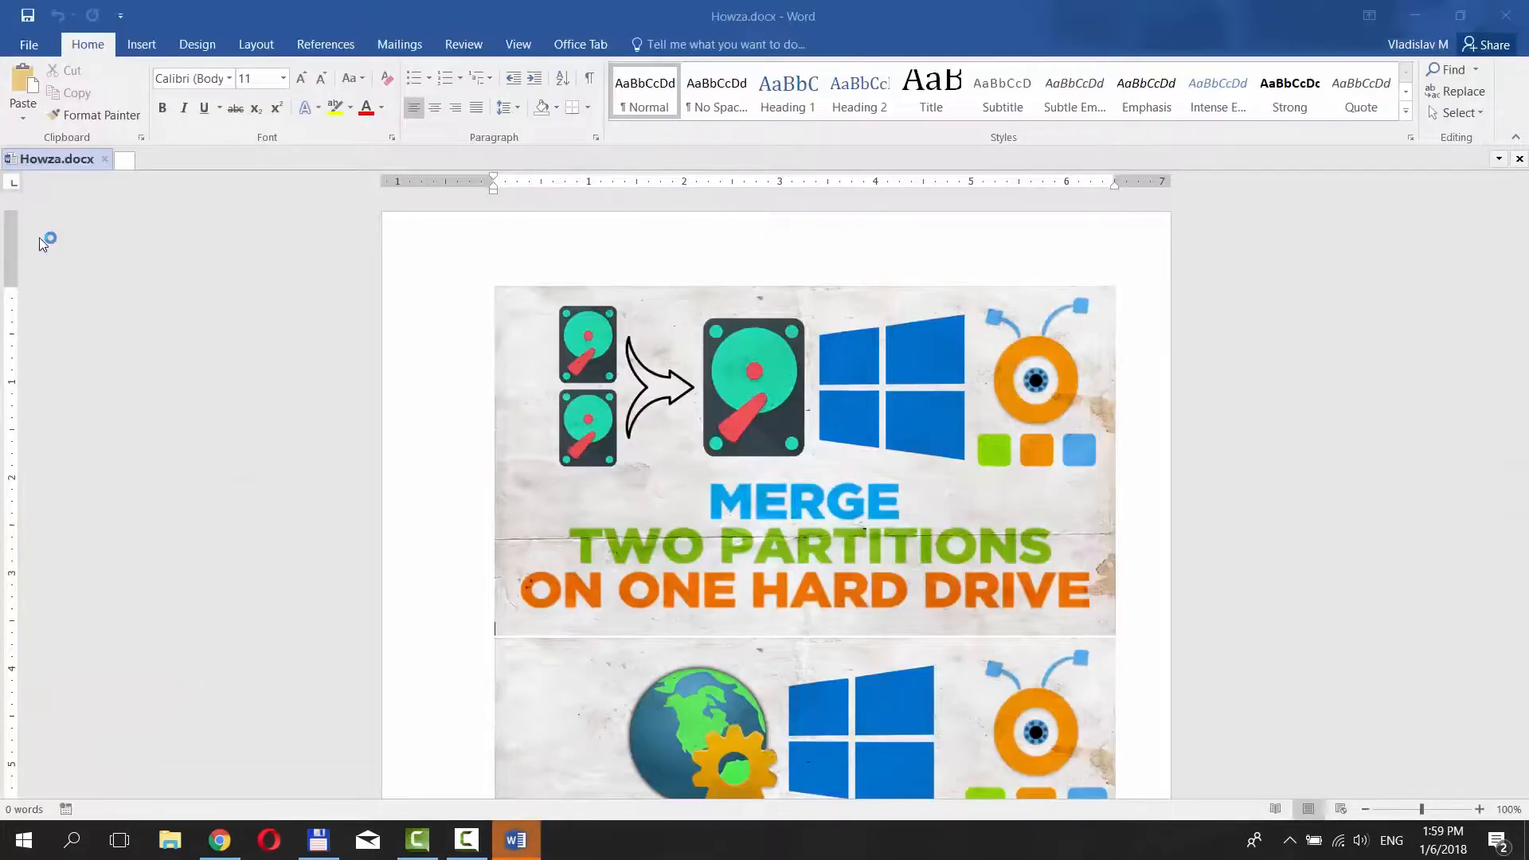
click(752, 400)
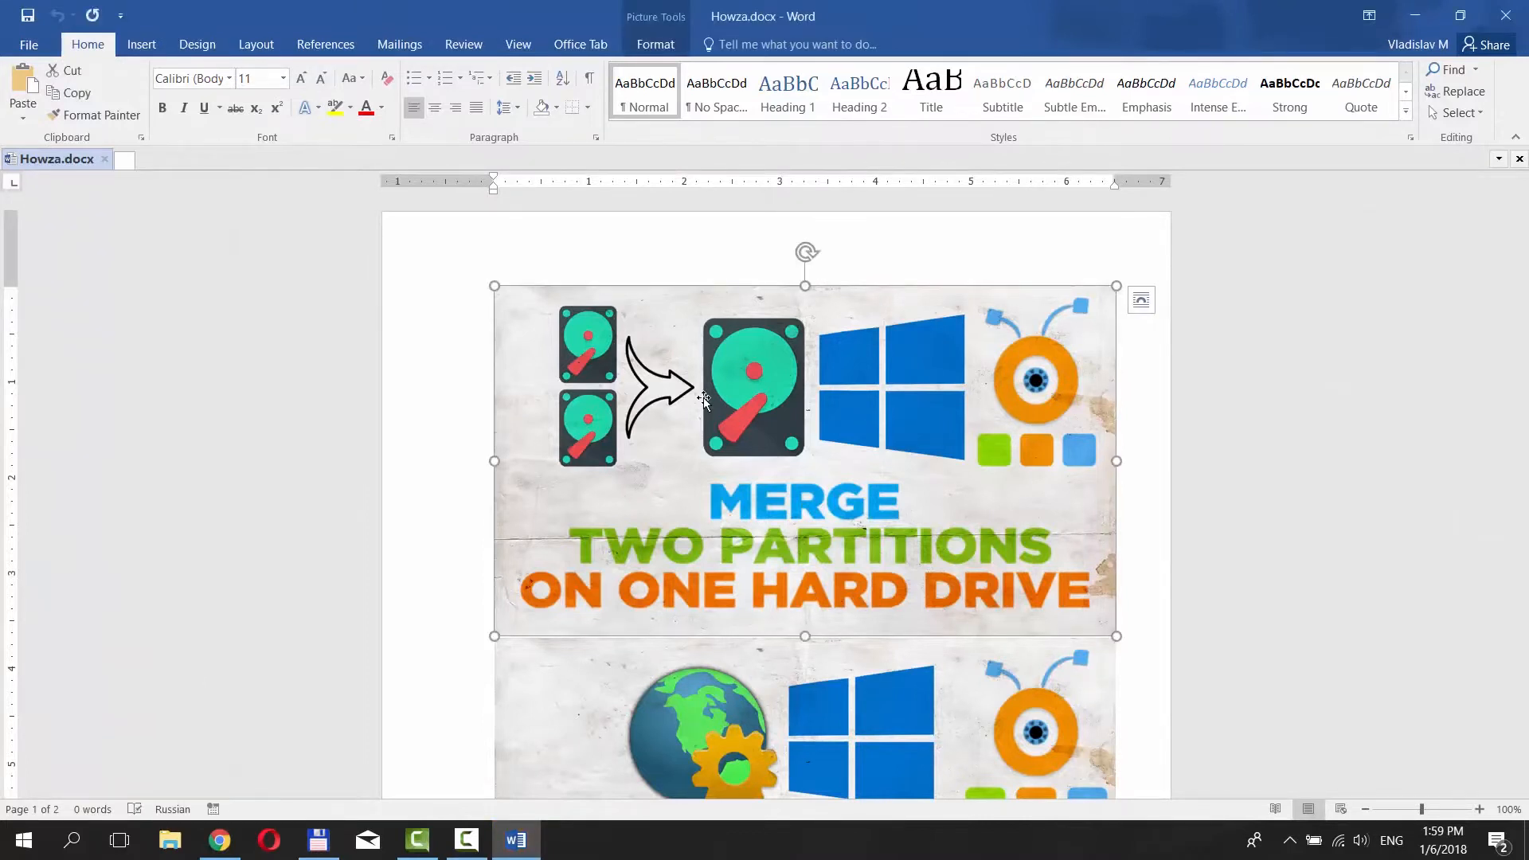
- Search Windows for 'paint' to launch Paint with a blank canvas
click(73, 840)
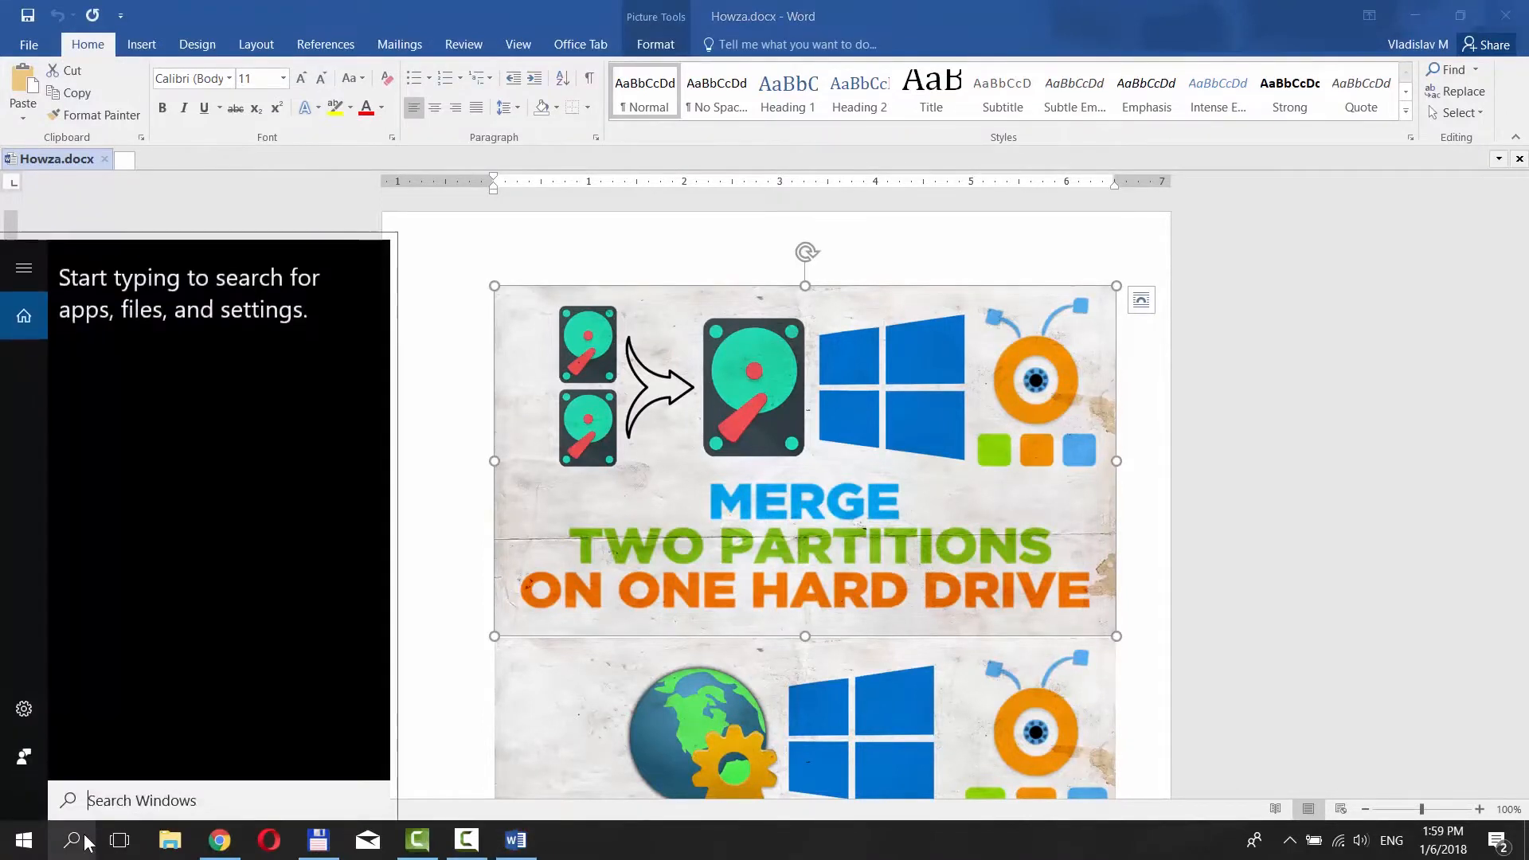
text(paint)
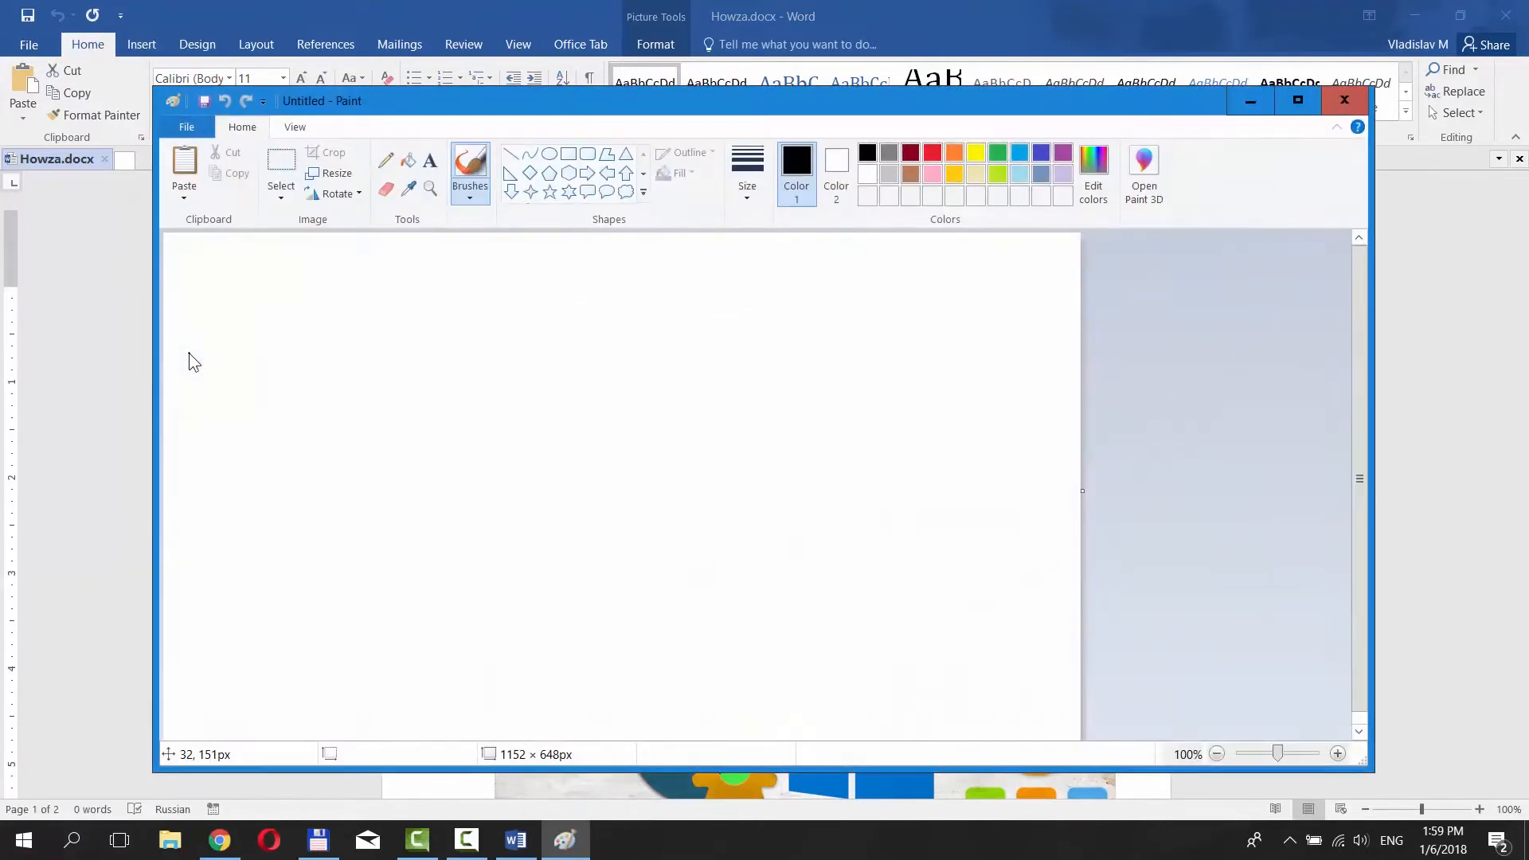
- Paste the copied picture into Paint and save it as an image
click(183, 166)
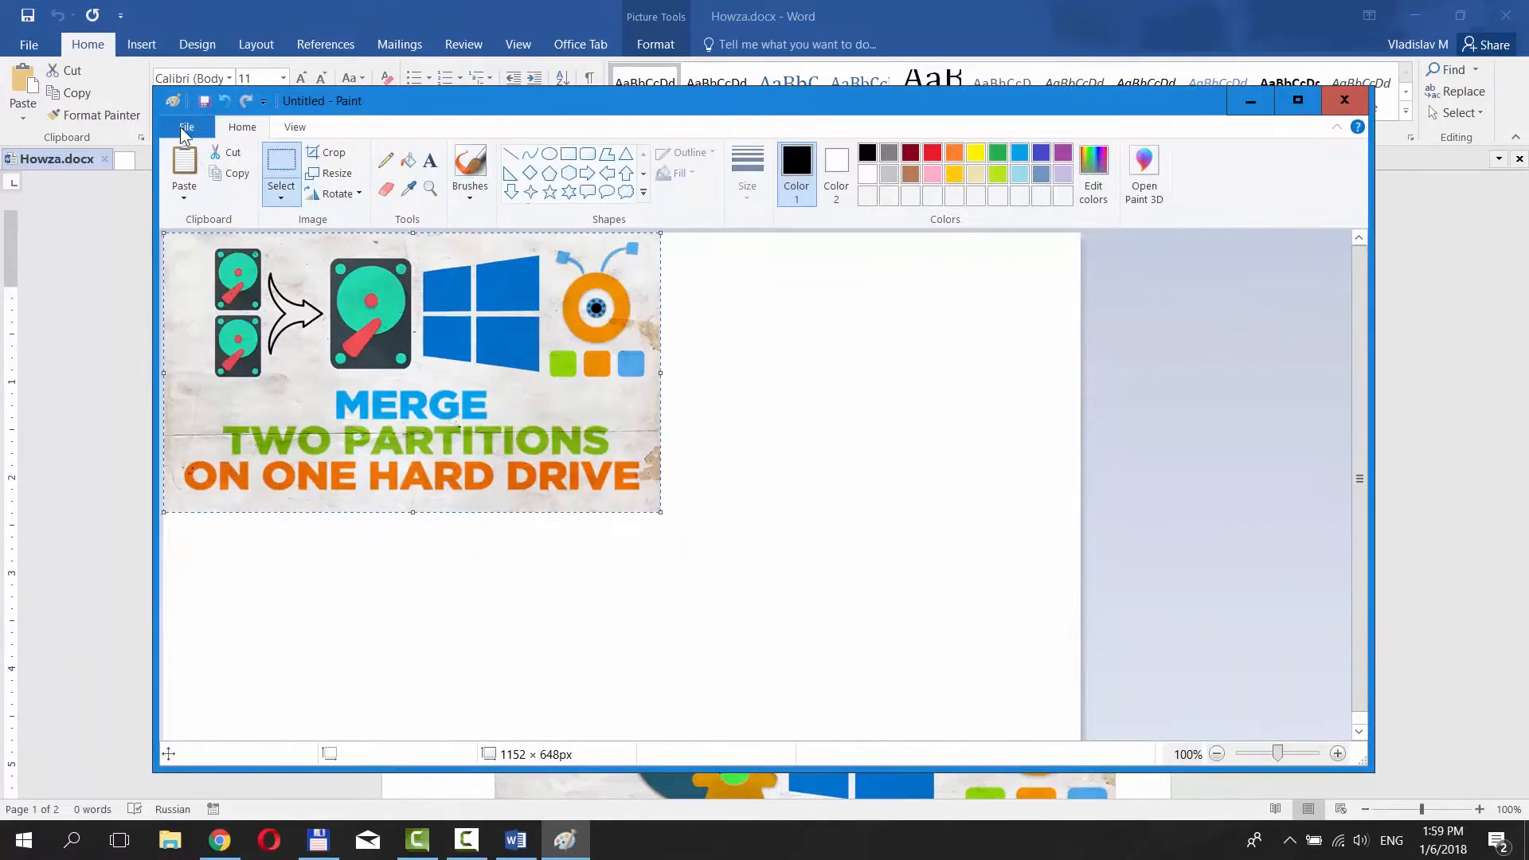
click(185, 127)
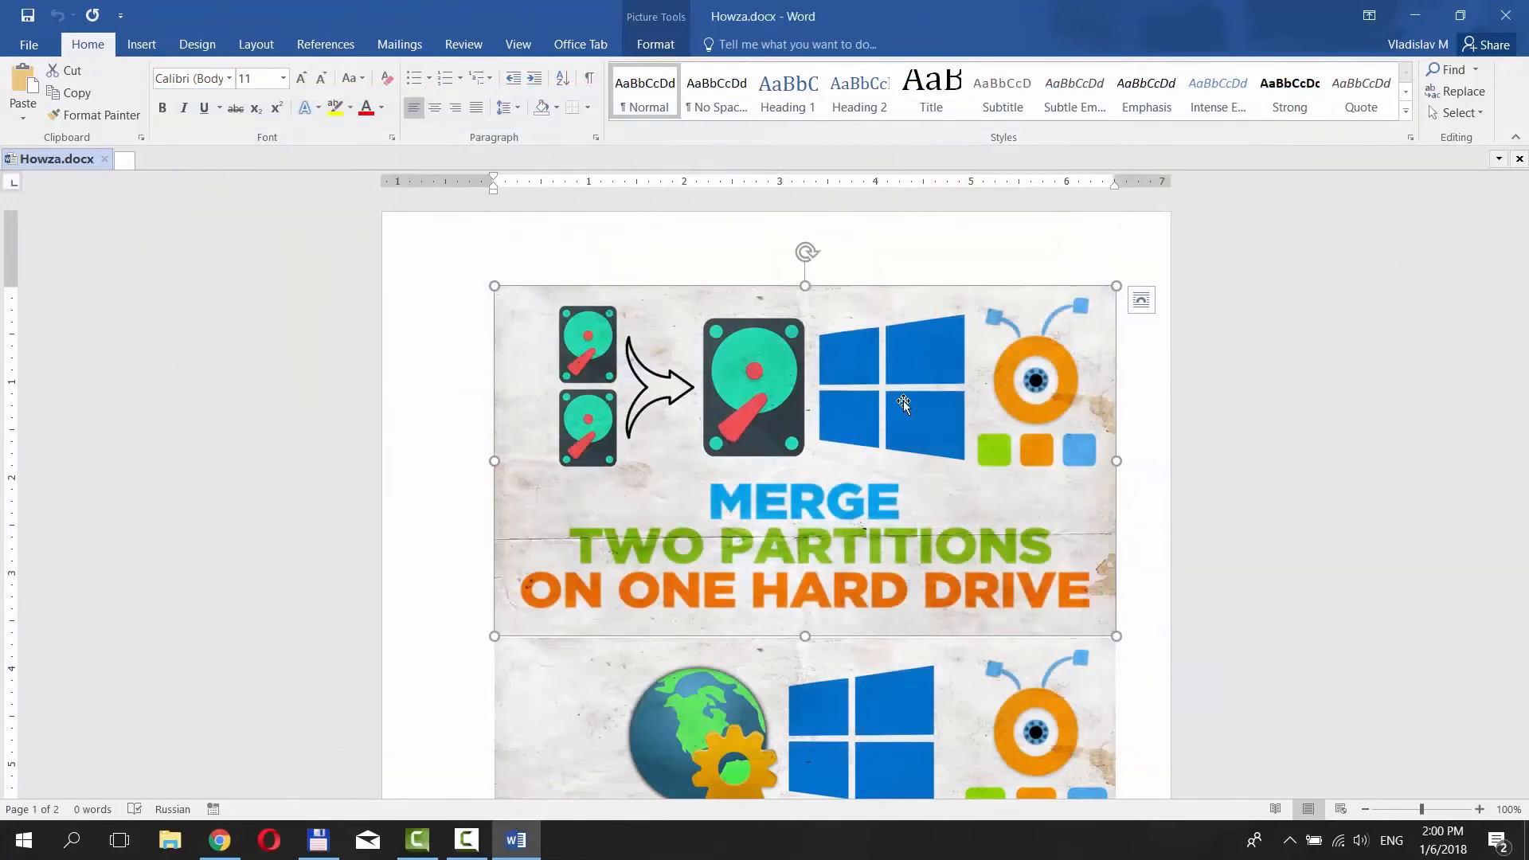
- Start a Save As for the Howza document, browsing to a location on this PC
click(28, 45)
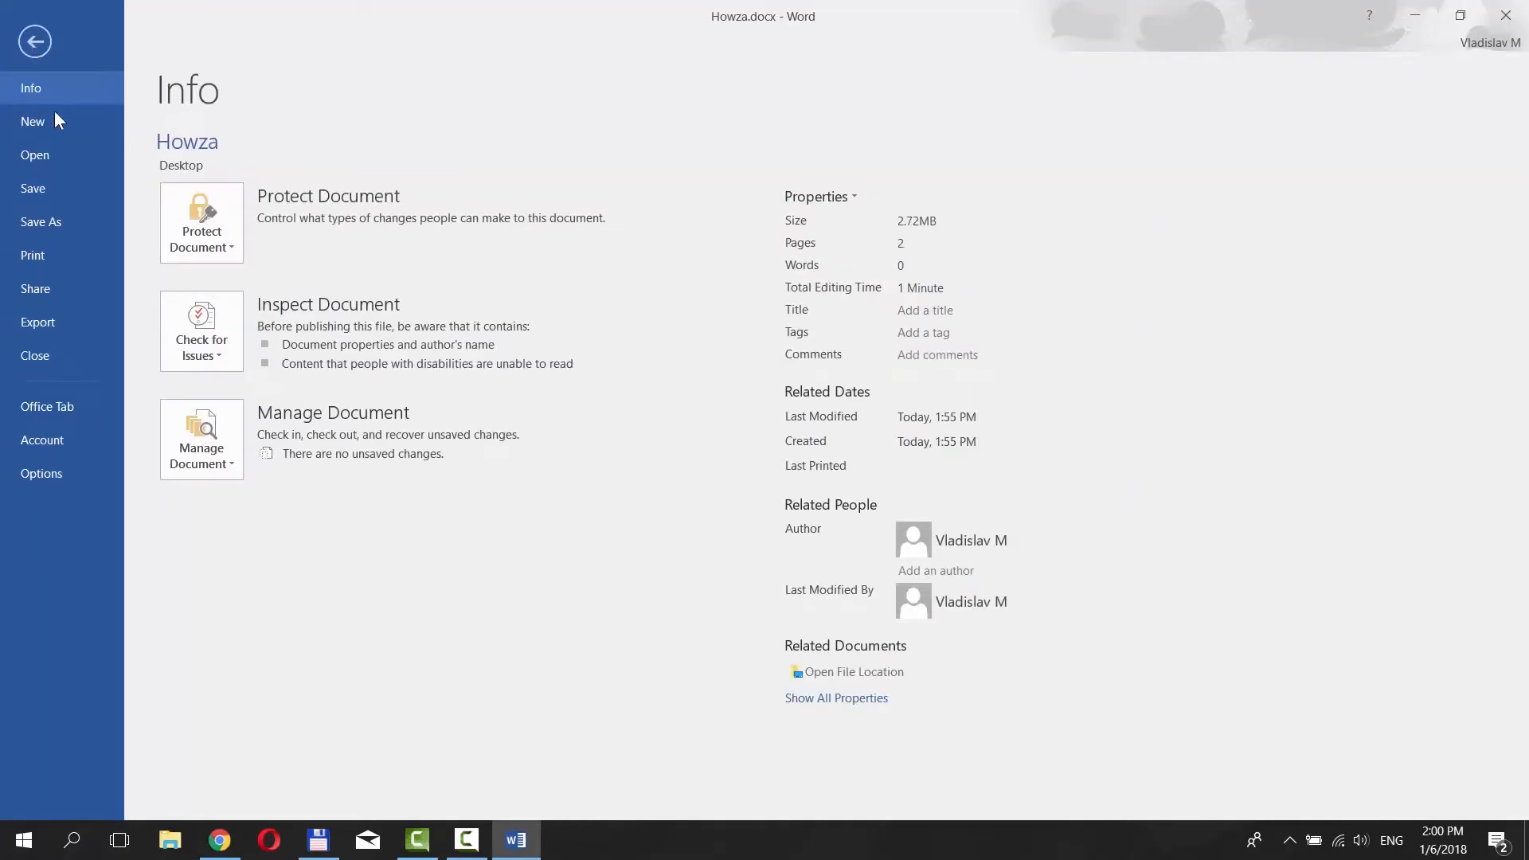
click(41, 222)
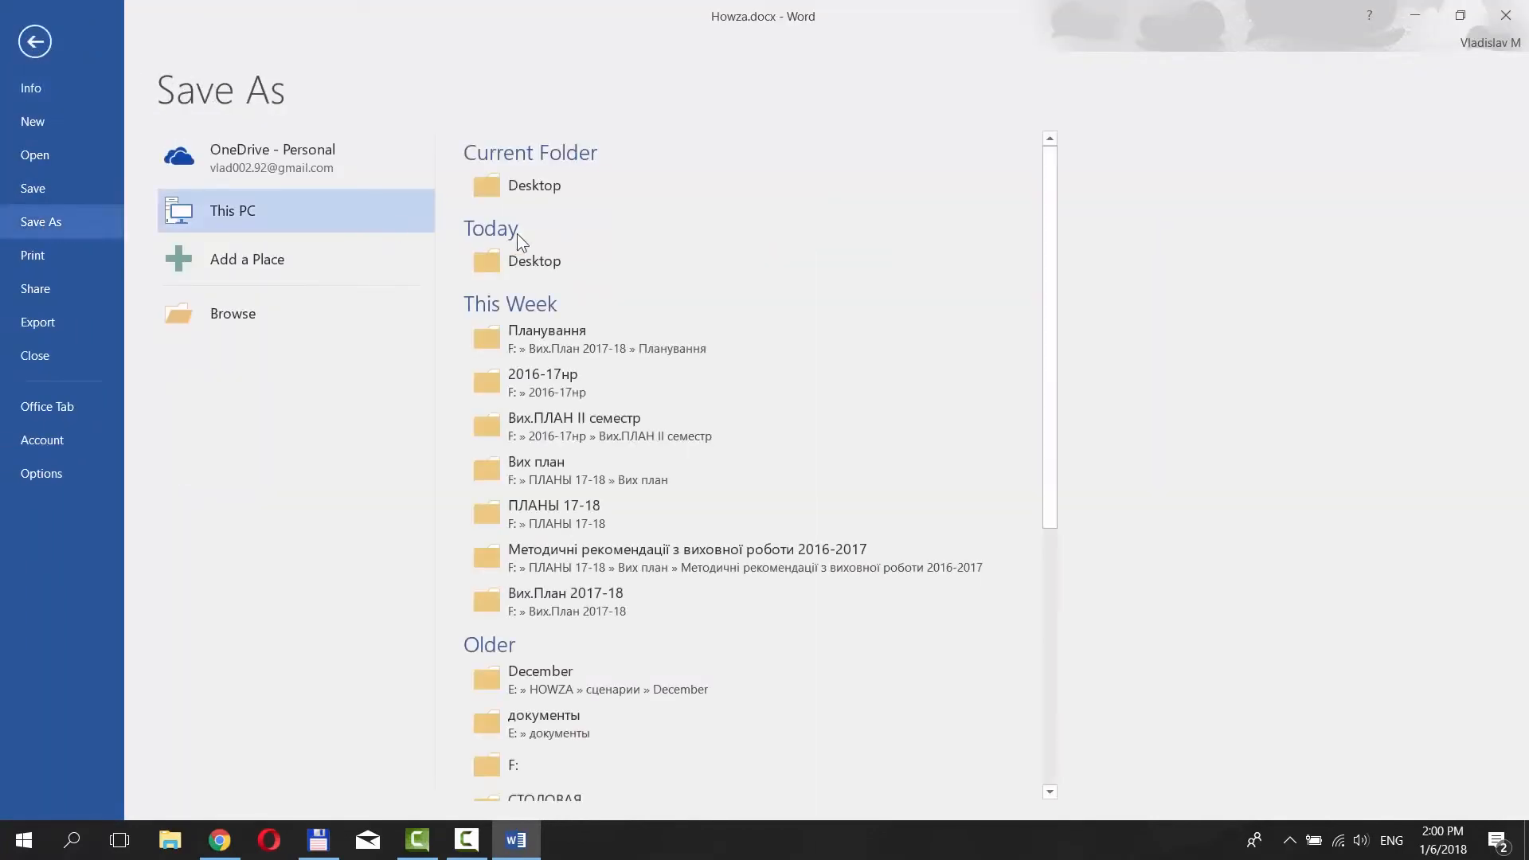
click(232, 314)
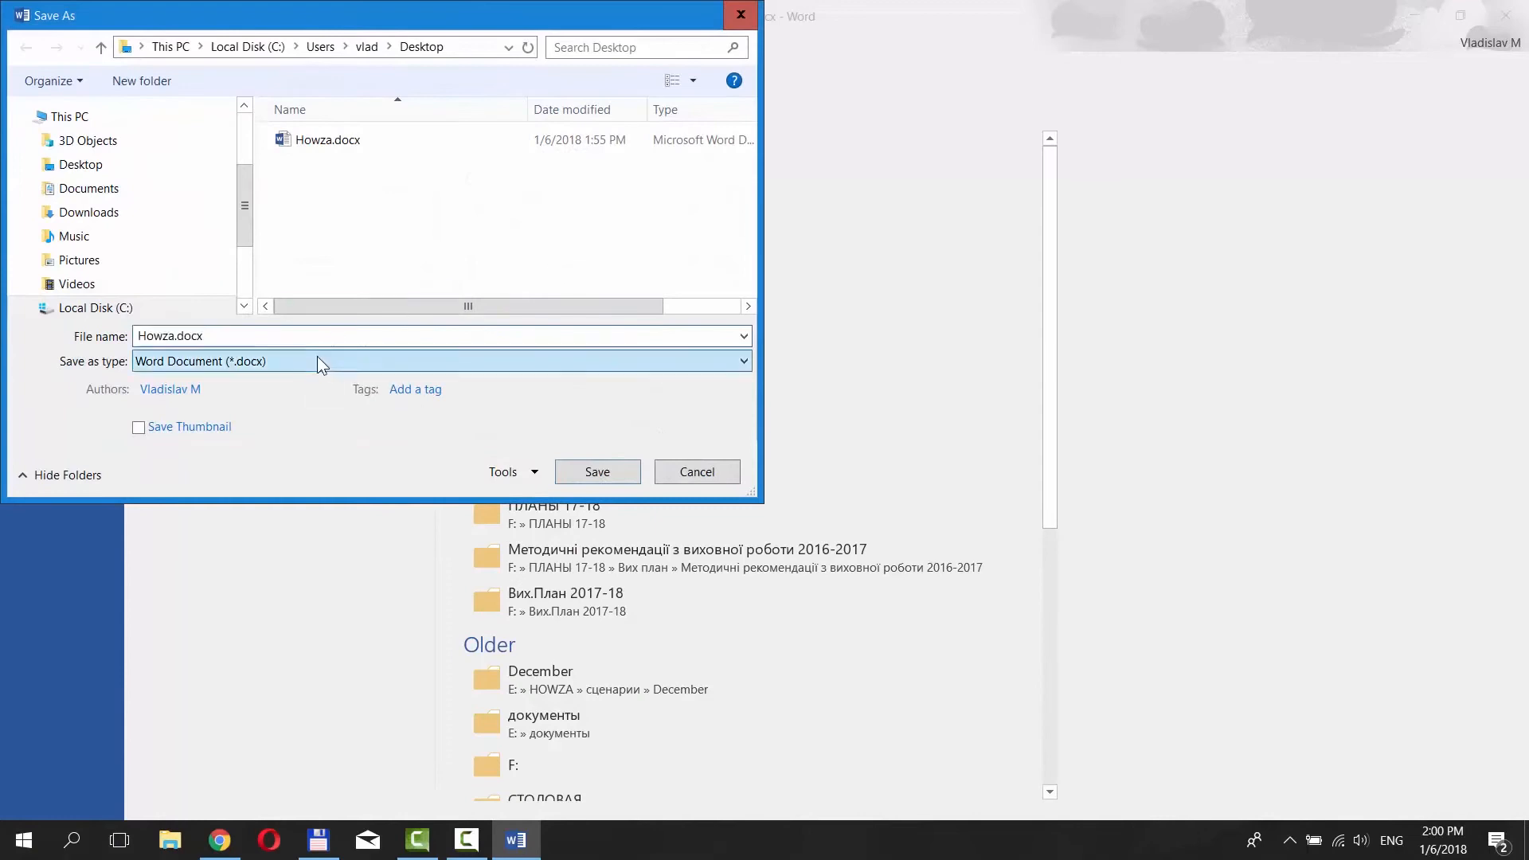
- Save Howza as Web Page (*.htm;*.html), producing Howza_files on the desktop
click(440, 362)
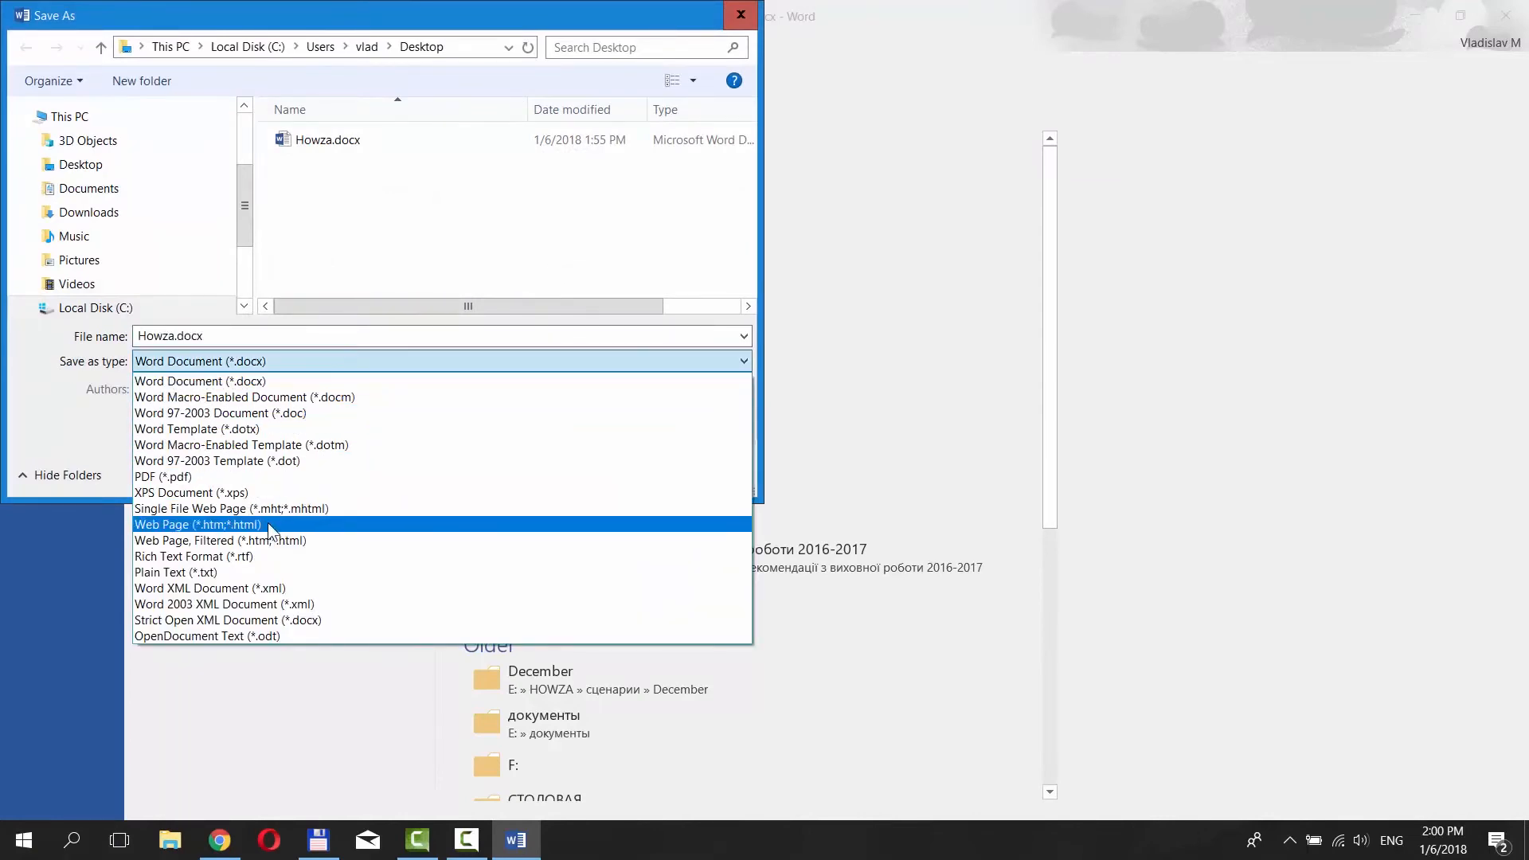
click(198, 525)
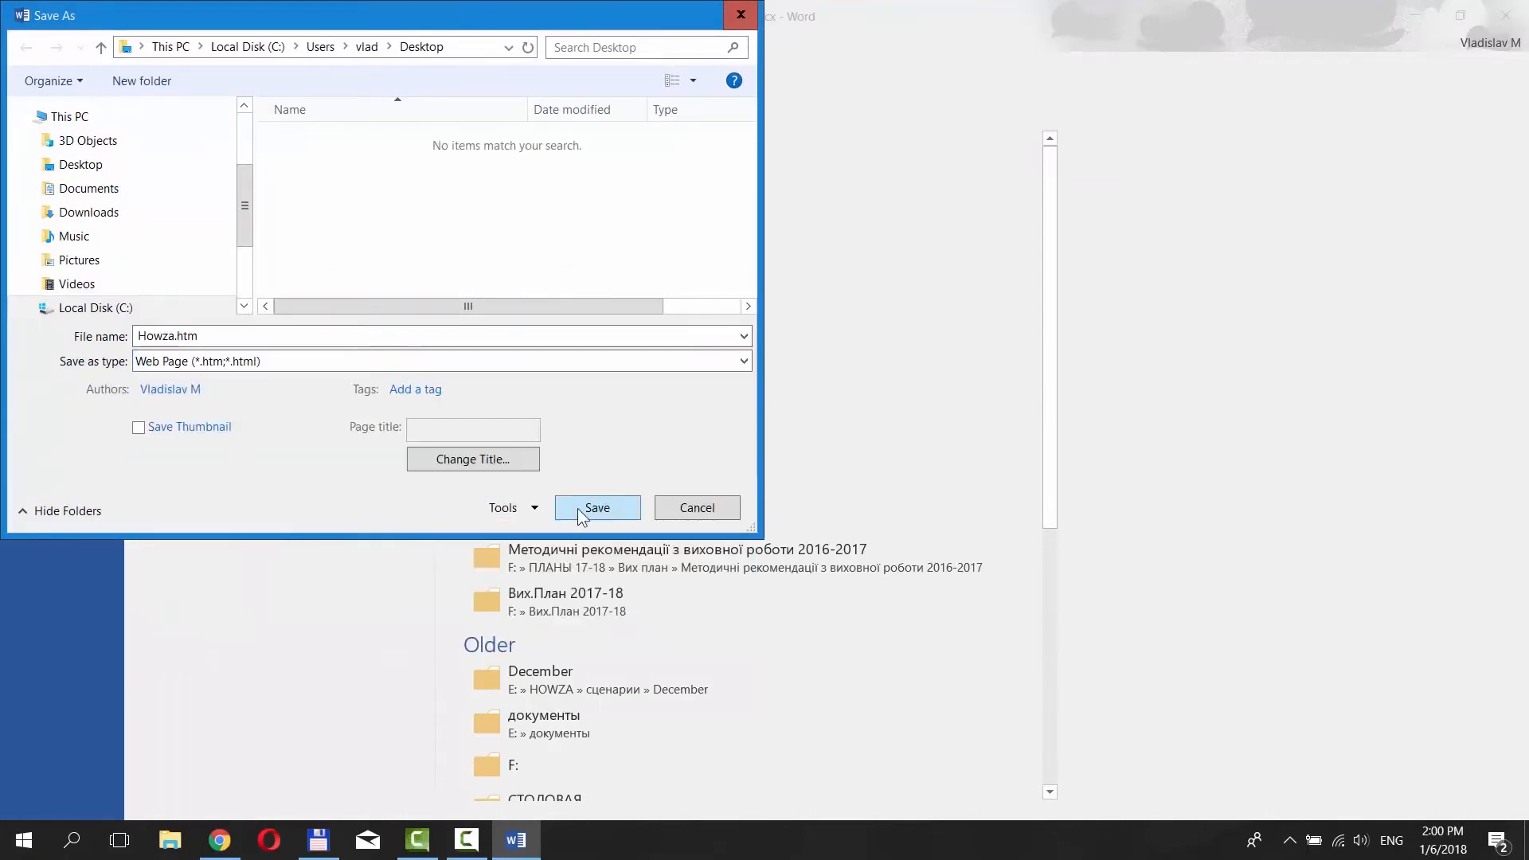
click(596, 507)
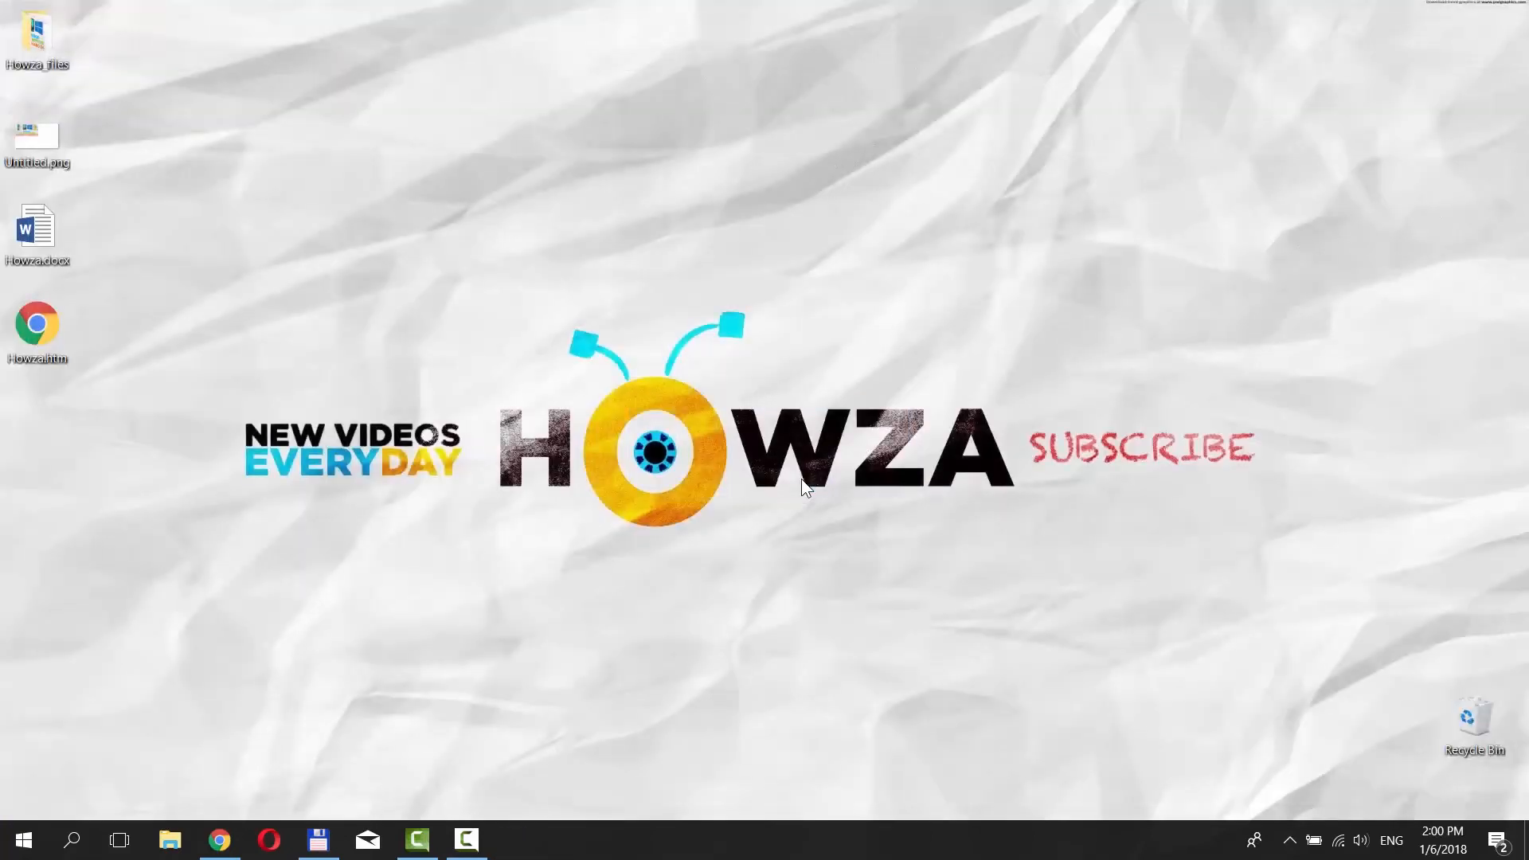
mouse_move(94, 75)
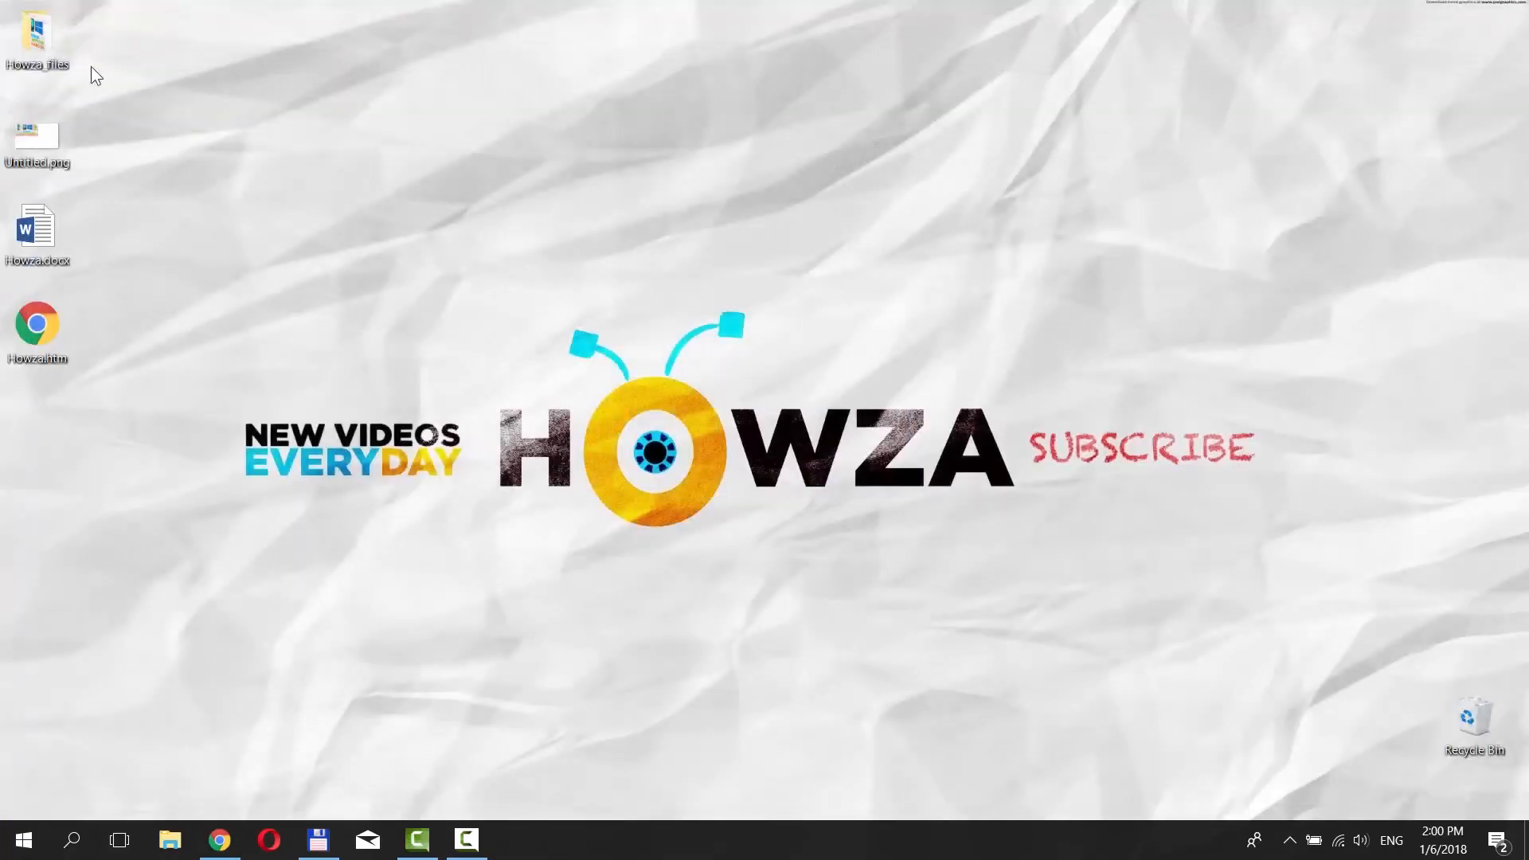
- Open the Howza_files folder holding image001 to image006 JPG files
double_click(36, 38)
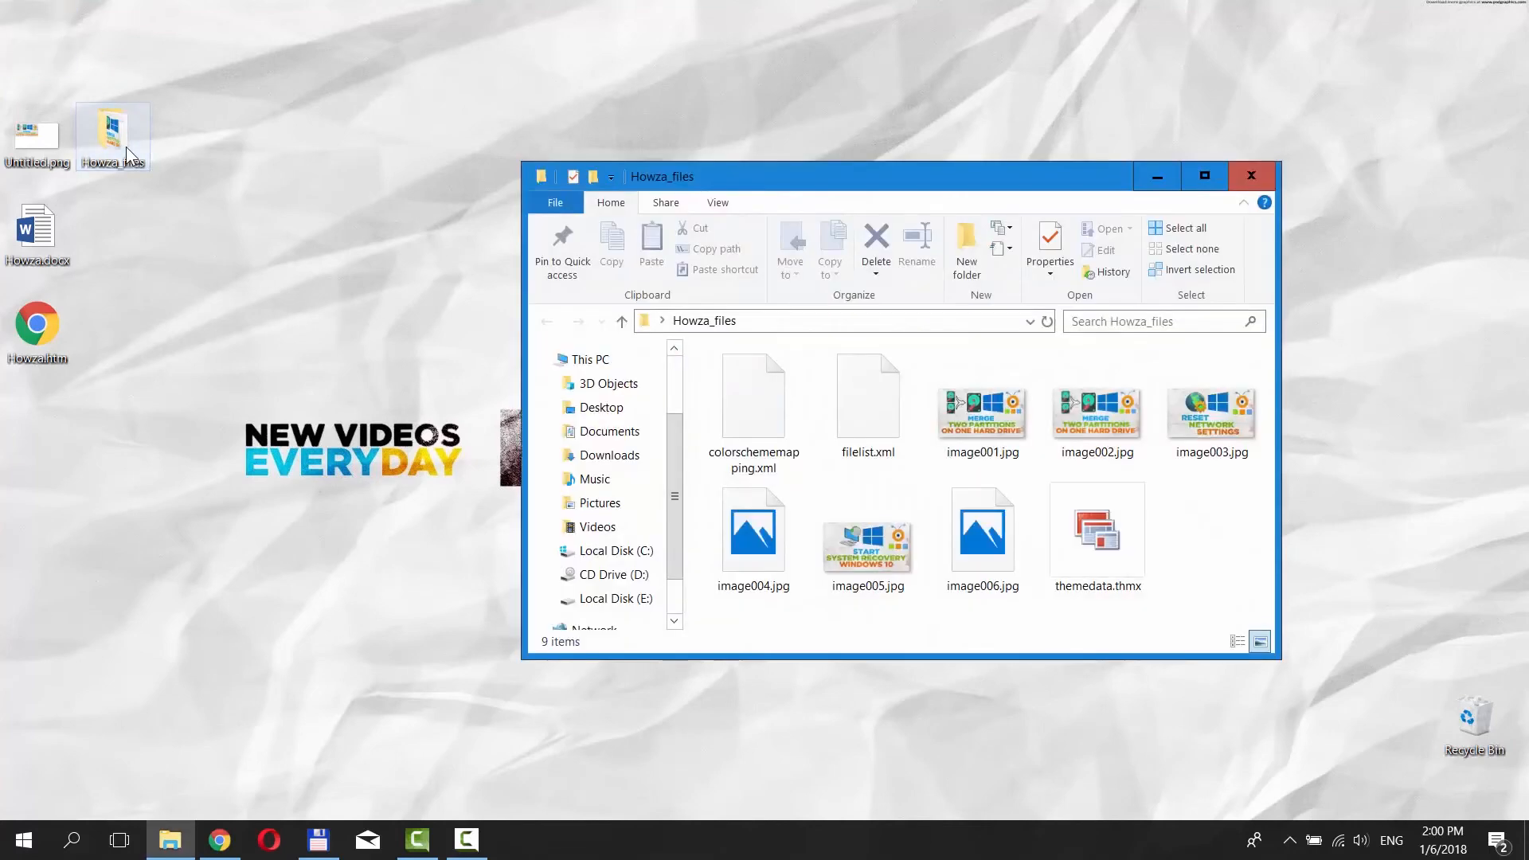